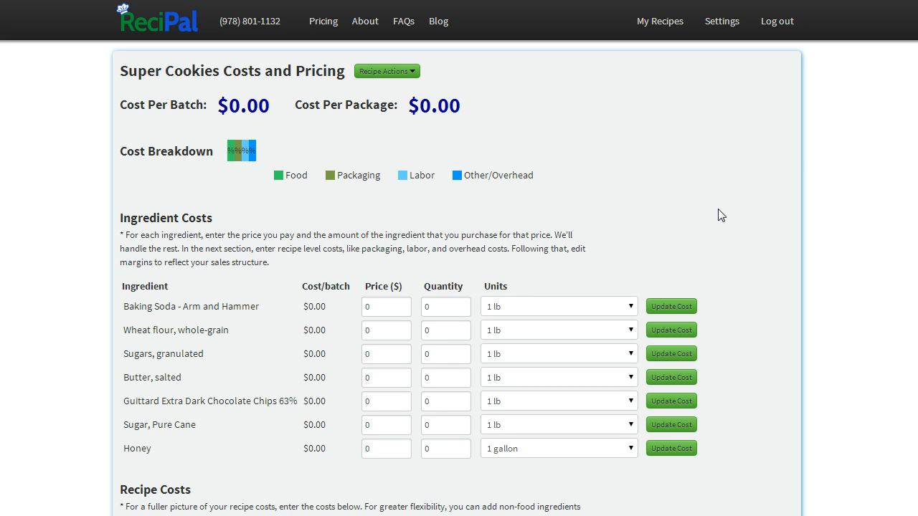
{"action": "mouse_move", "coordinate": [119, 226]}
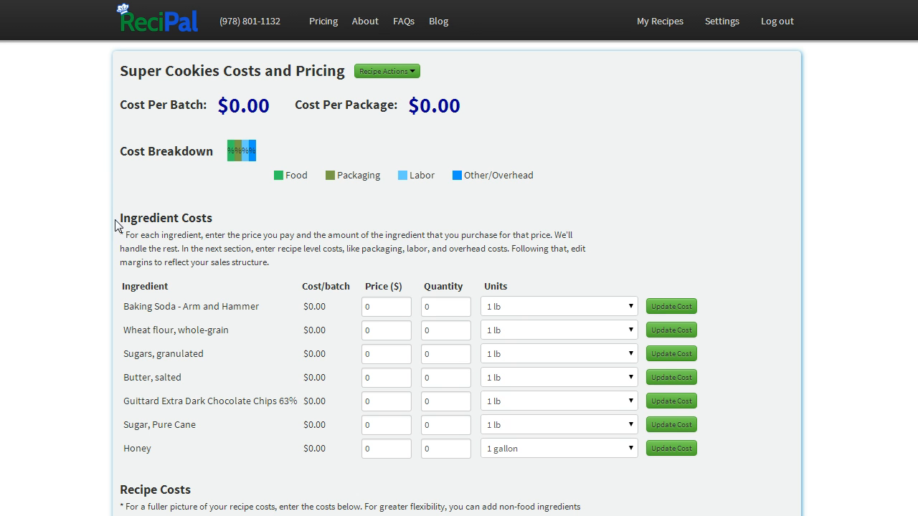
{"action": "mouse_move", "coordinate": [144, 303]}
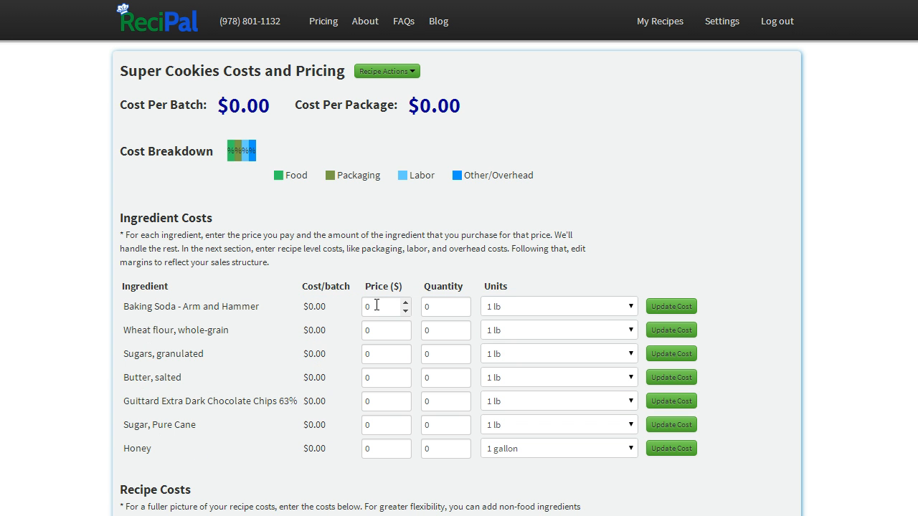
{"action": "mouse_move", "coordinate": [453, 267]}
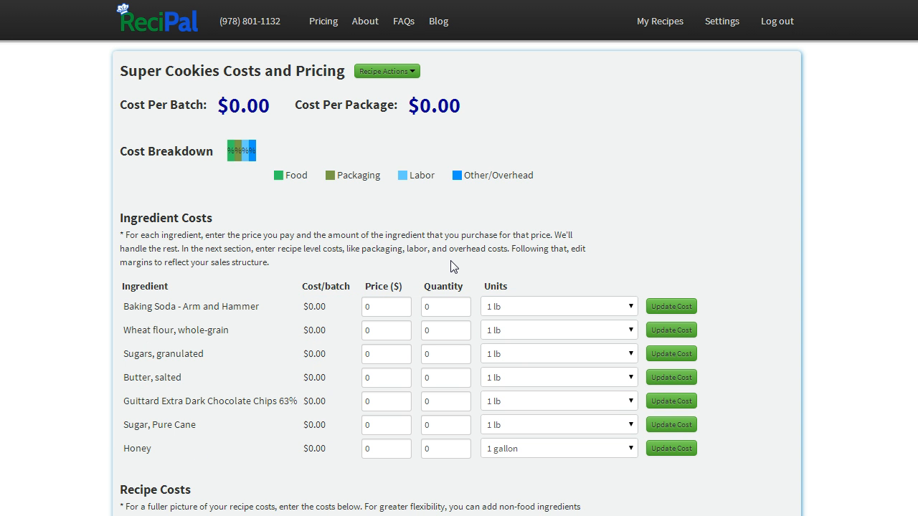
- Enter ingredient prices and quantities, e.g. baking soda price 3 and wheat flour quantity 2
{"action": "double_click", "coordinate": [166, 306]}
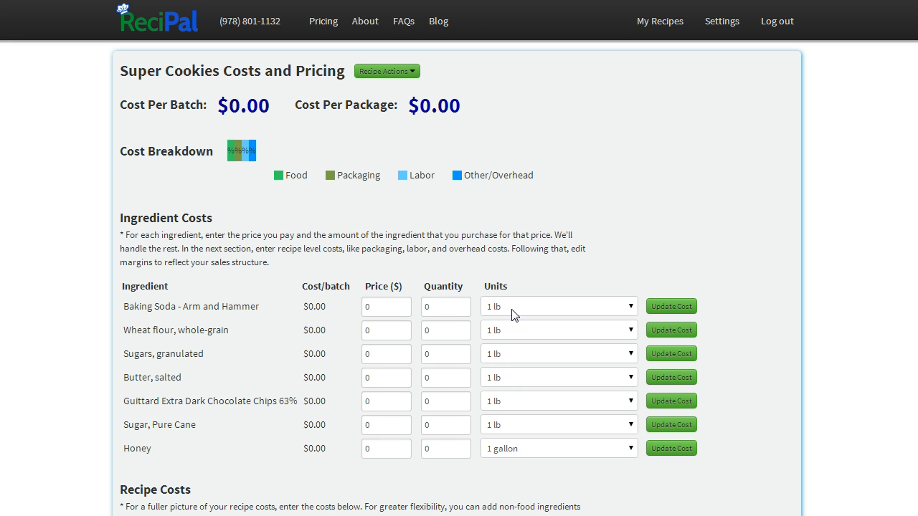
{"action": "left_click", "coordinate": [440, 306]}
{"action": "type", "text": "1.5"}
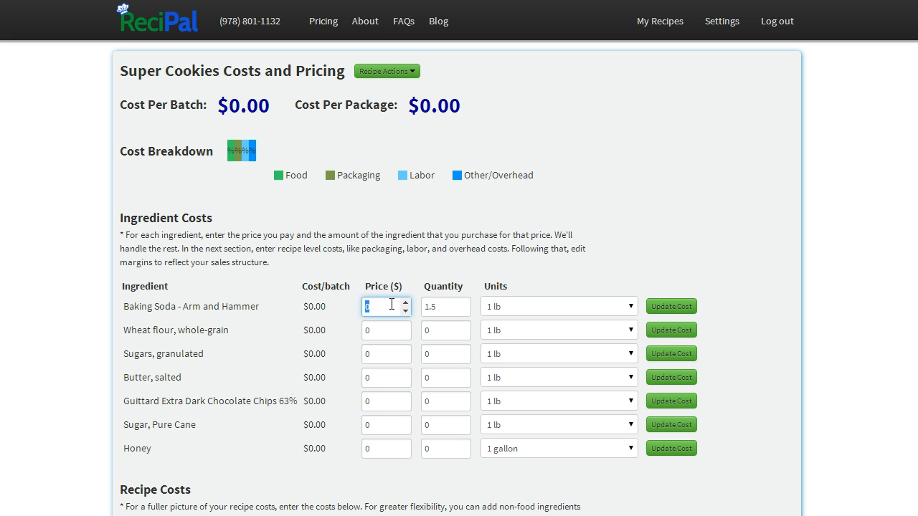
{"action": "type", "text": "3"}
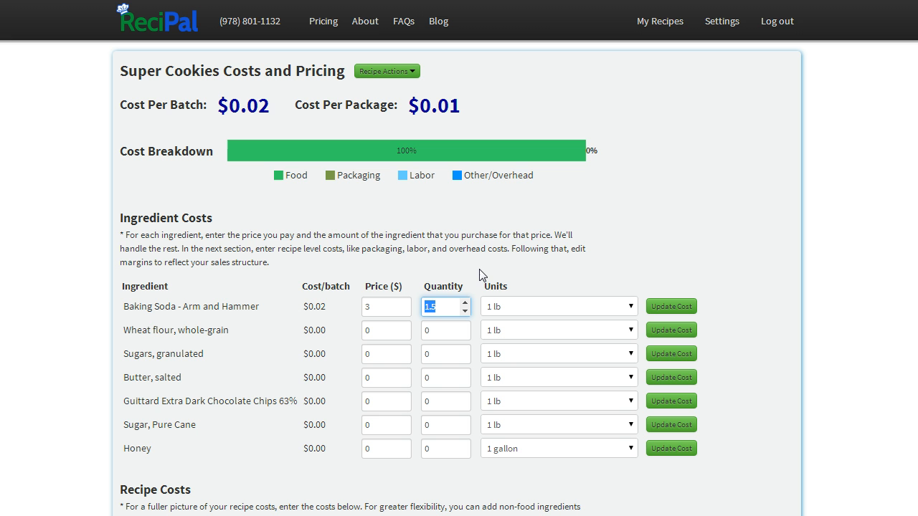
{"action": "mouse_move", "coordinate": [519, 335]}
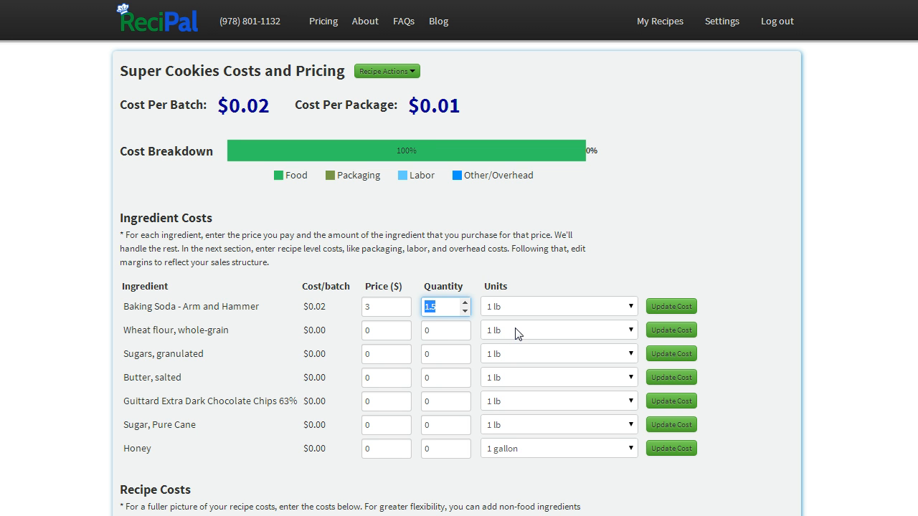
{"action": "left_click", "coordinate": [441, 329]}
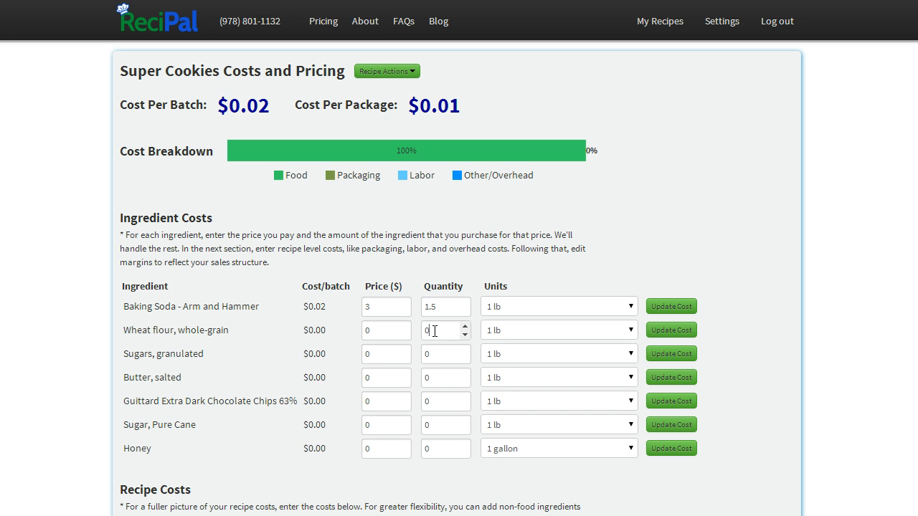
{"action": "type", "text": "2"}
{"action": "left_click", "coordinate": [386, 448]}
{"action": "type", "text": "4"}
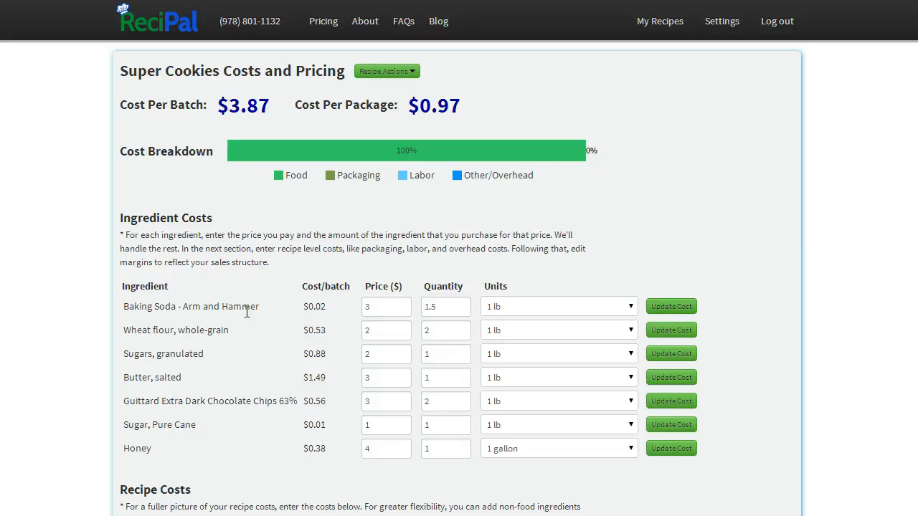
{"action": "mouse_move", "coordinate": [298, 293]}
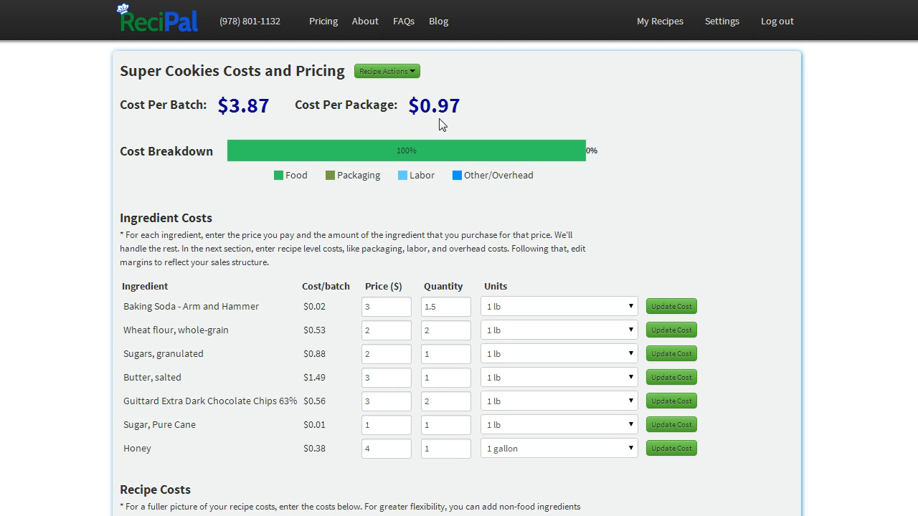
{"action": "double_click", "coordinate": [435, 106]}
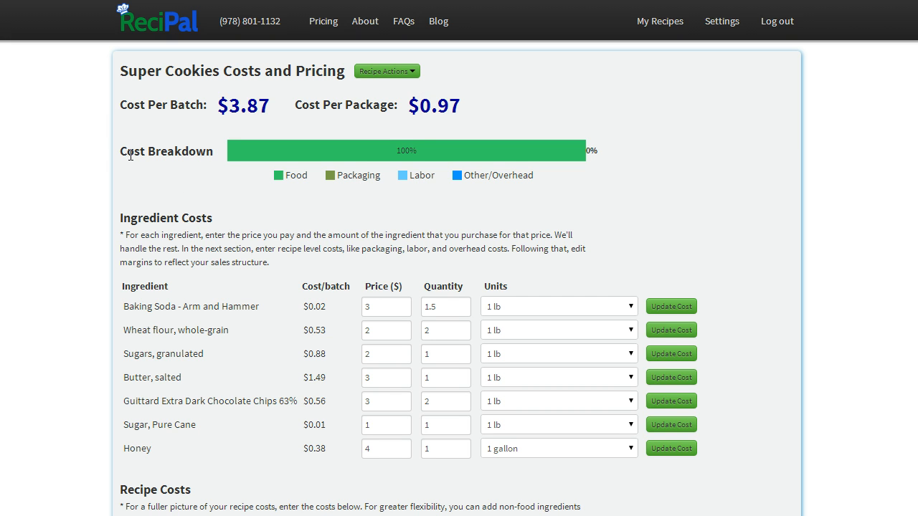
{"action": "mouse_move", "coordinate": [182, 193]}
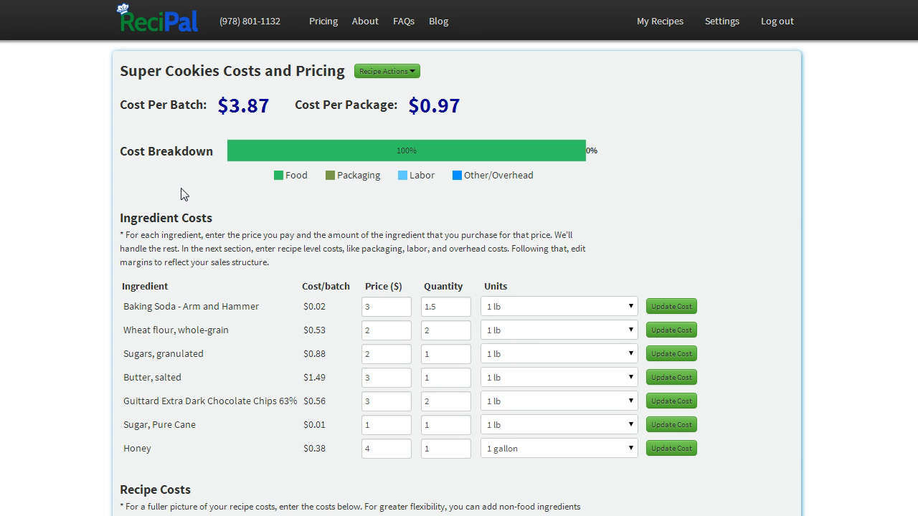
{"action": "mouse_move", "coordinate": [185, 194]}
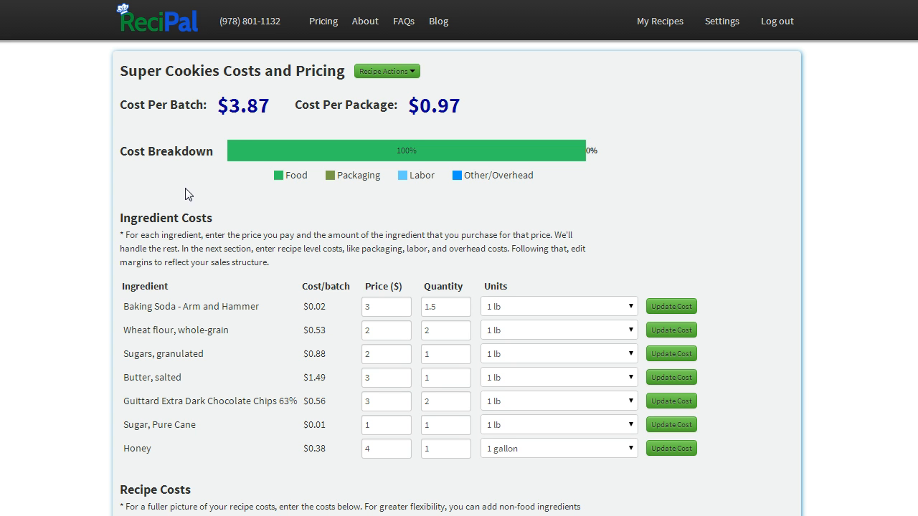
{"action": "mouse_move", "coordinate": [735, 241]}
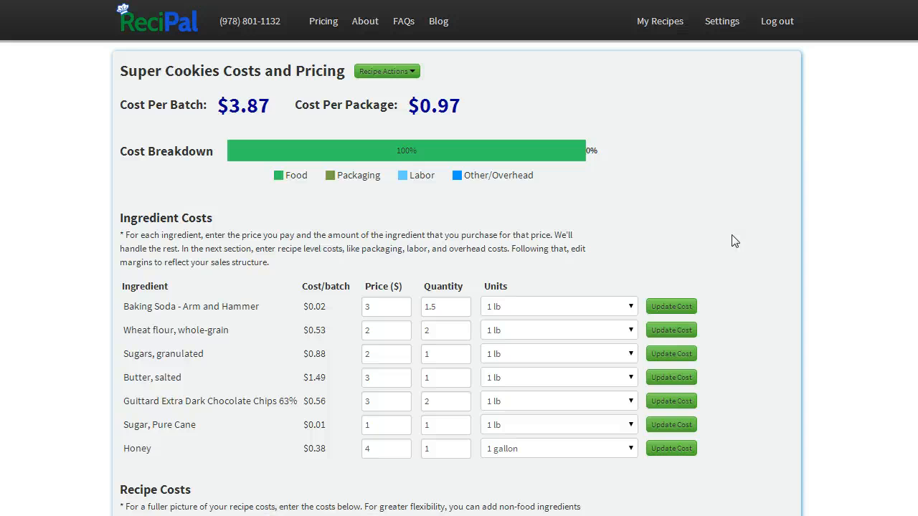
- Enter packaging $0.75, labor $5 and overhead $1 under Recipe Costs and update the cost
{"action": "scroll", "scroll_direction": "down", "scroll_amount": 3}
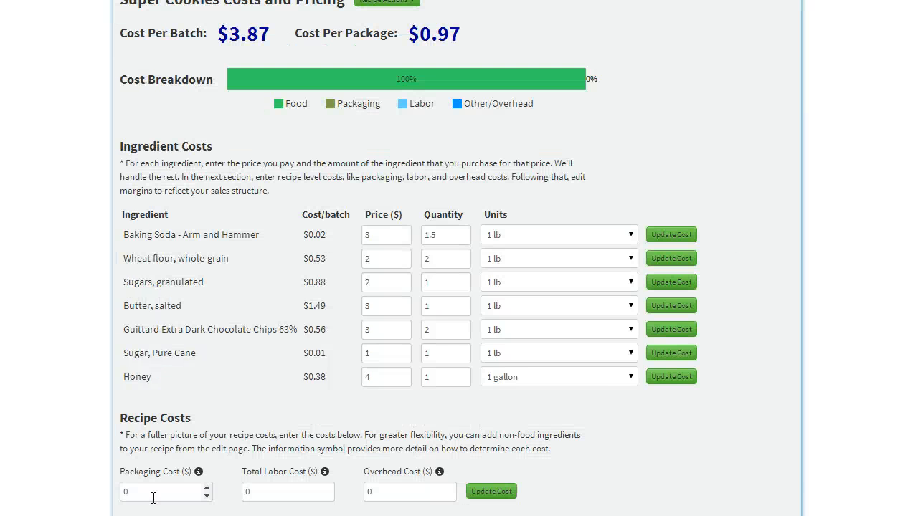
{"action": "left_click", "coordinate": [287, 491]}
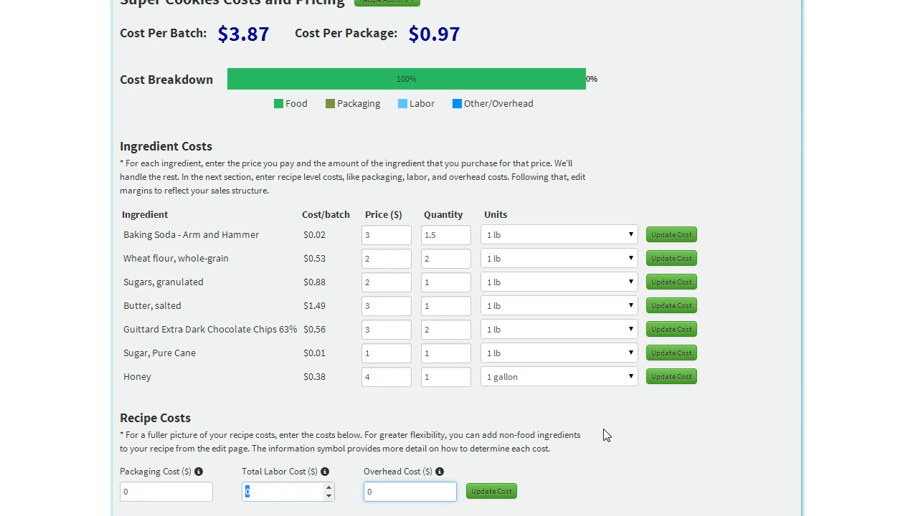
{"action": "left_click", "coordinate": [165, 491]}
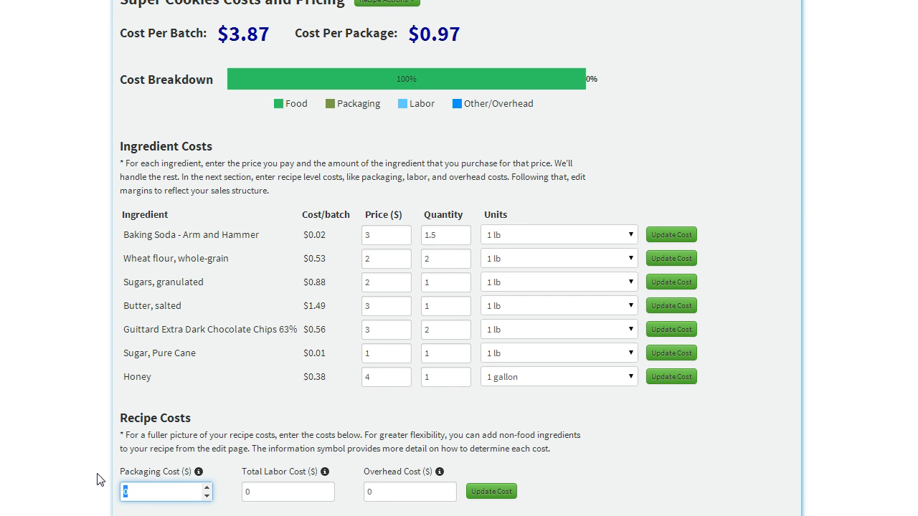
{"action": "type", "text": ".75"}
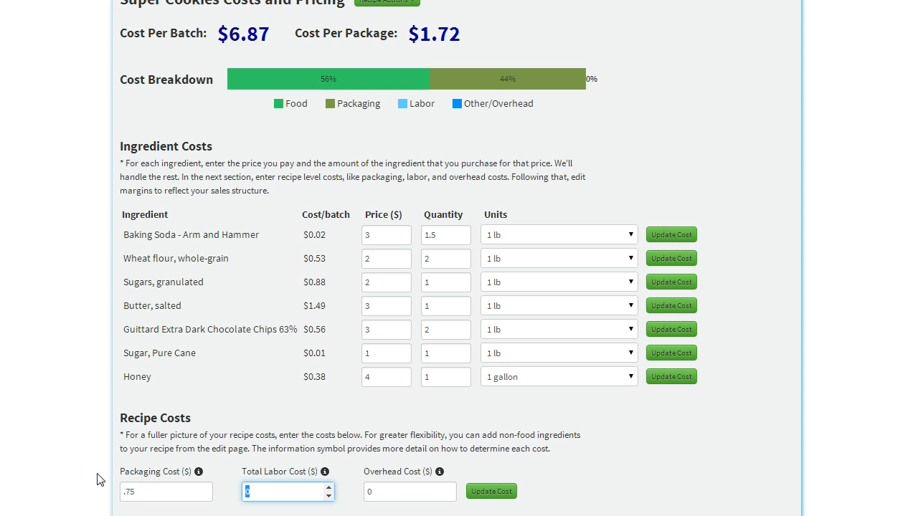
{"action": "type", "text": "1"}
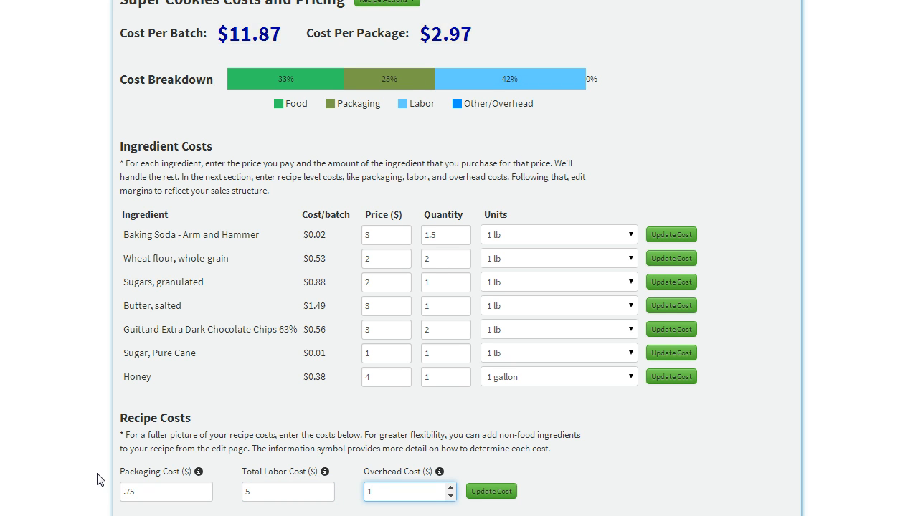
{"action": "left_click", "coordinate": [490, 491]}
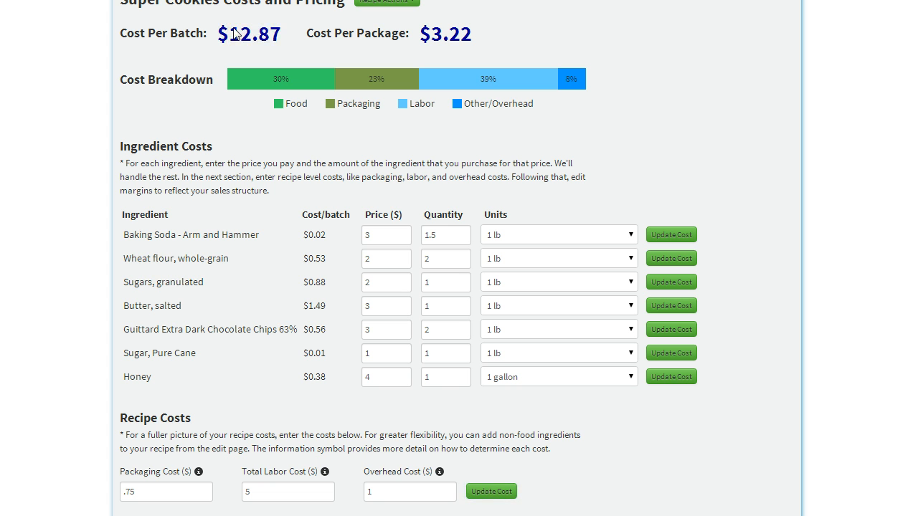
{"action": "double_click", "coordinate": [449, 33]}
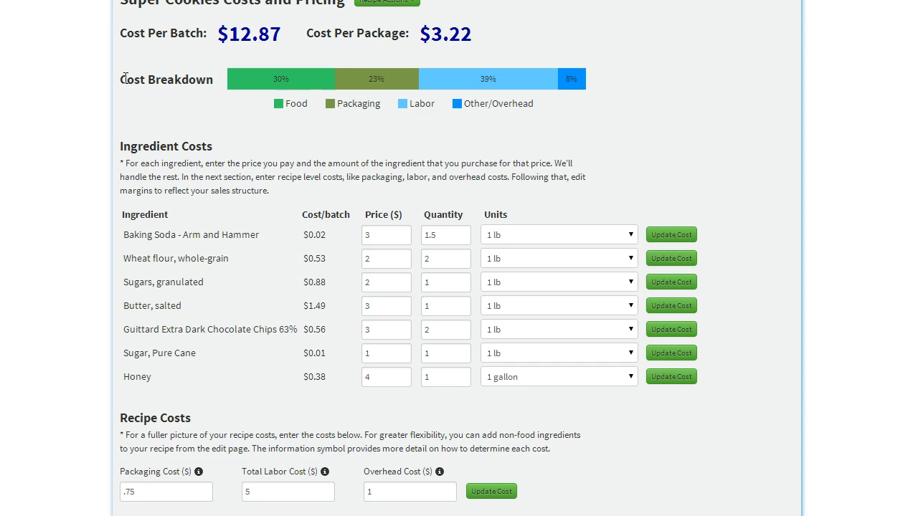
{"action": "mouse_move", "coordinate": [554, 109]}
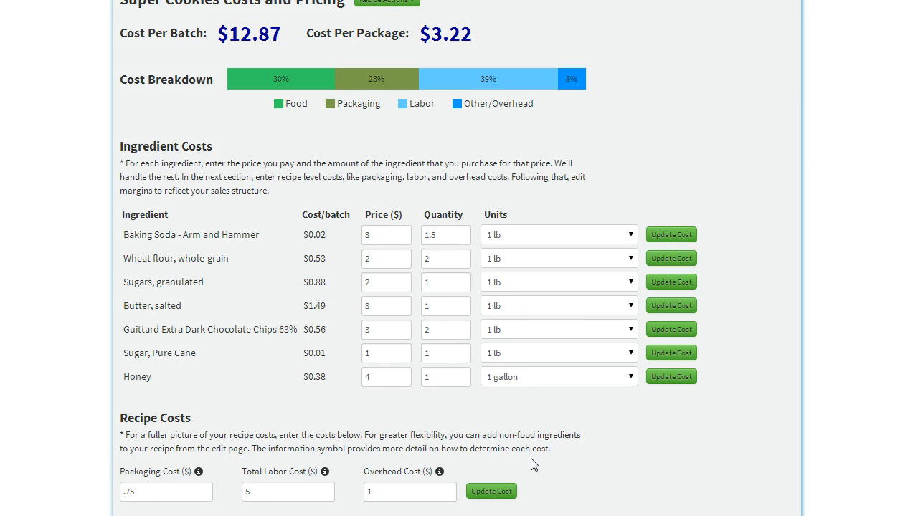
{"action": "mouse_move", "coordinate": [239, 478]}
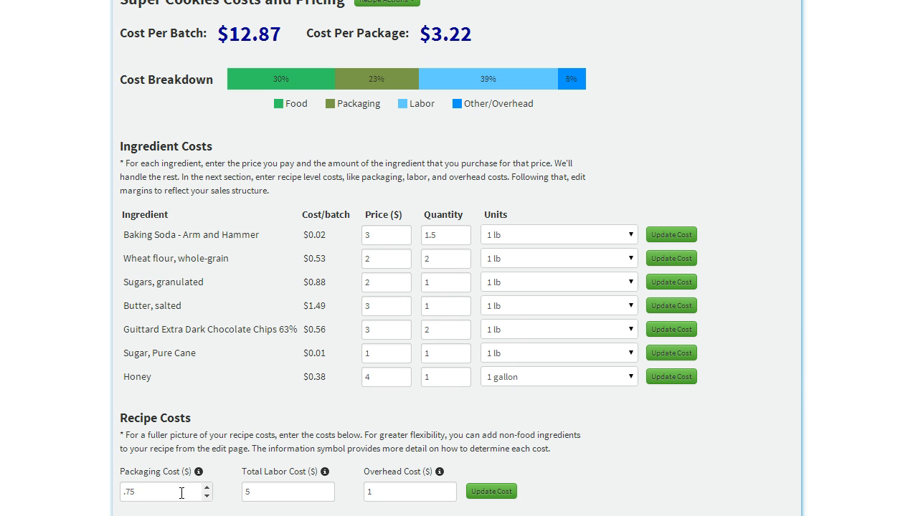
{"action": "left_click", "coordinate": [162, 492]}
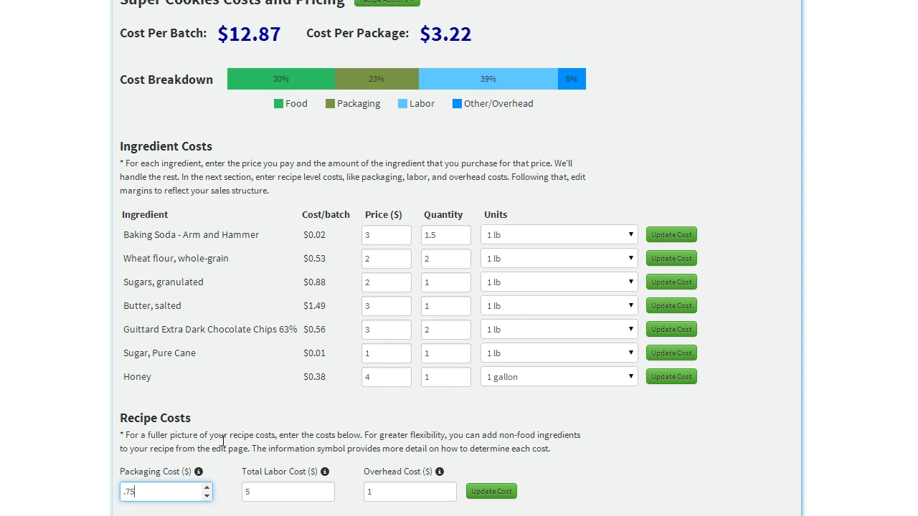
{"action": "mouse_move", "coordinate": [211, 423]}
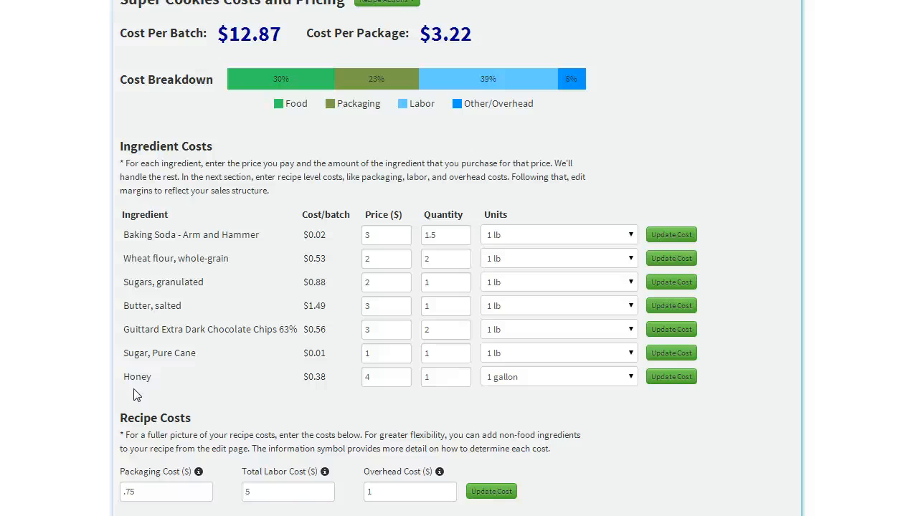
{"action": "mouse_move", "coordinate": [138, 350]}
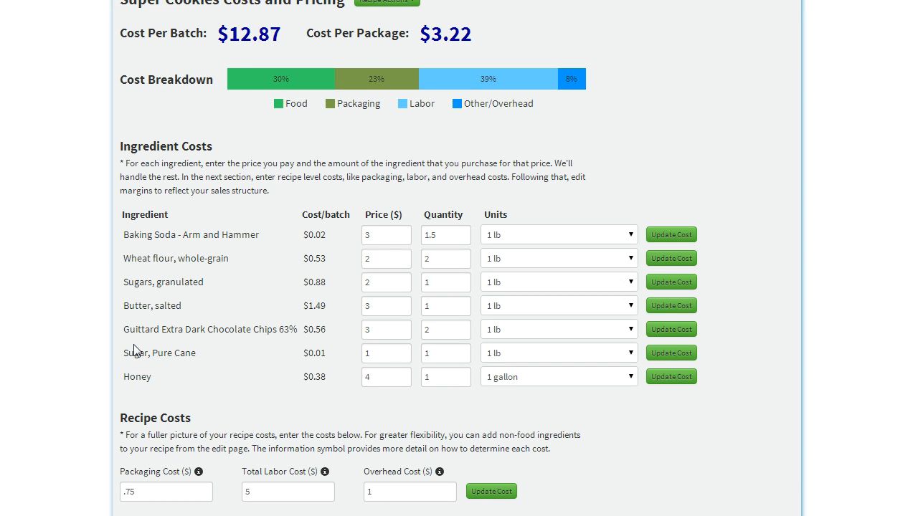
{"action": "mouse_move", "coordinate": [138, 395]}
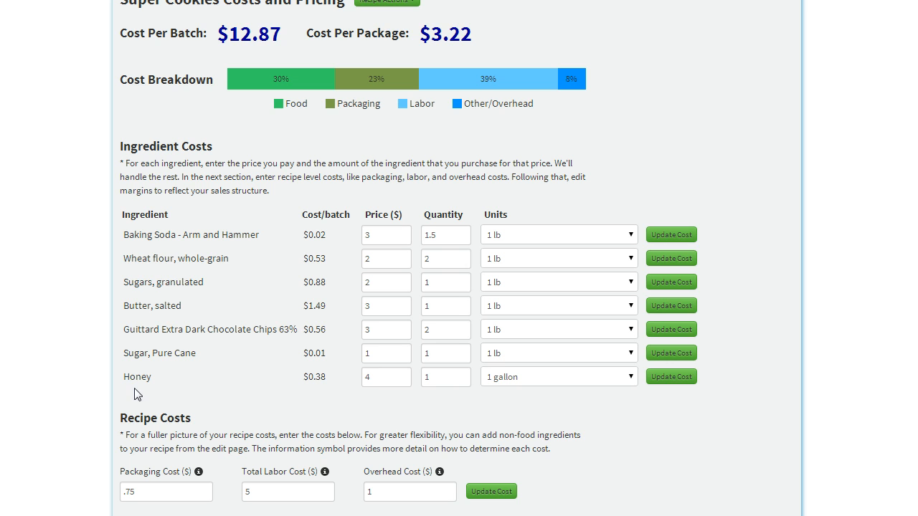
{"action": "mouse_move", "coordinate": [132, 377]}
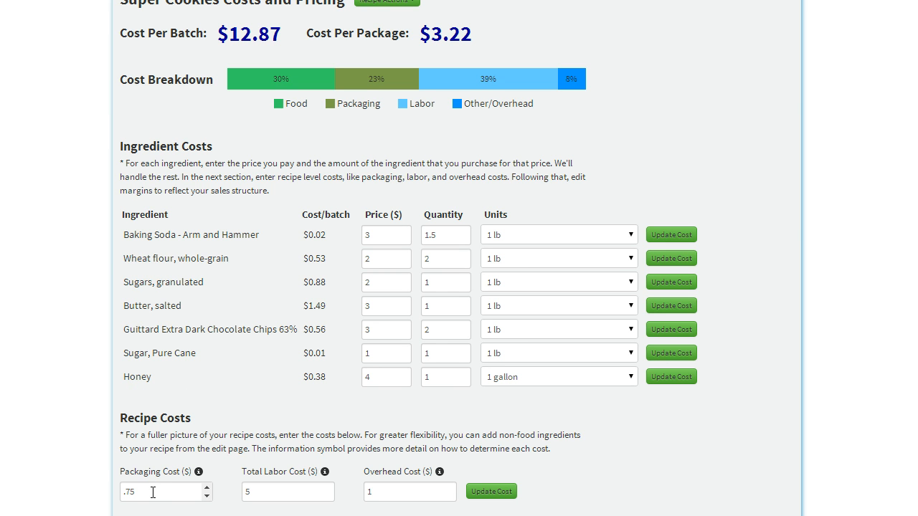
{"action": "left_click", "coordinate": [405, 491]}
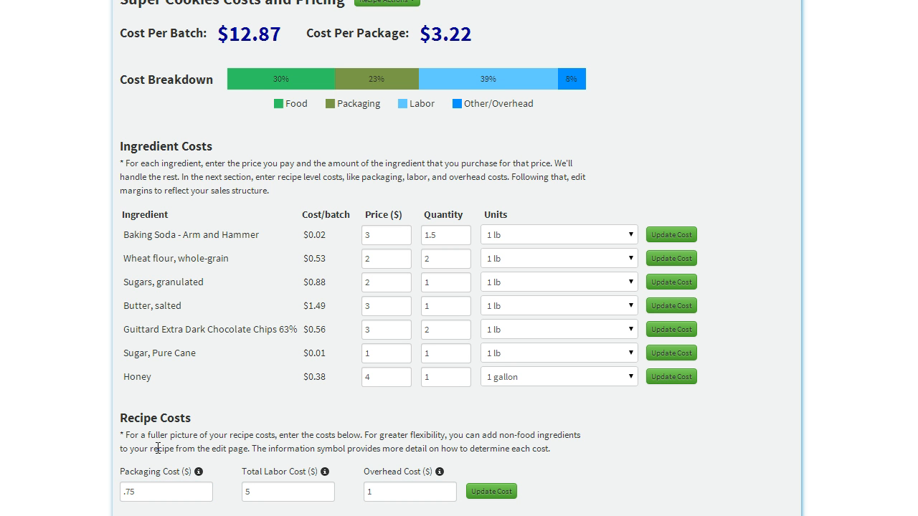
{"action": "mouse_move", "coordinate": [198, 471]}
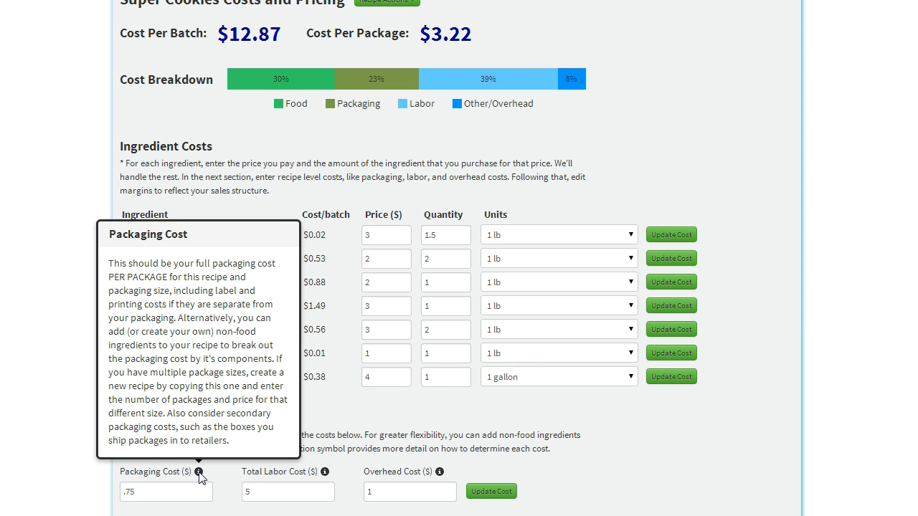
{"action": "mouse_move", "coordinate": [377, 419]}
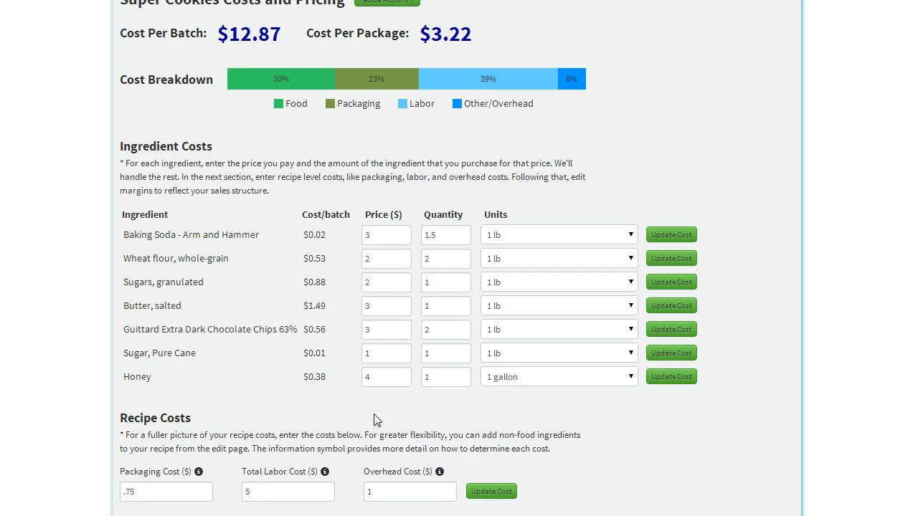
{"action": "scroll", "scroll_direction": "down", "scroll_amount": 3}
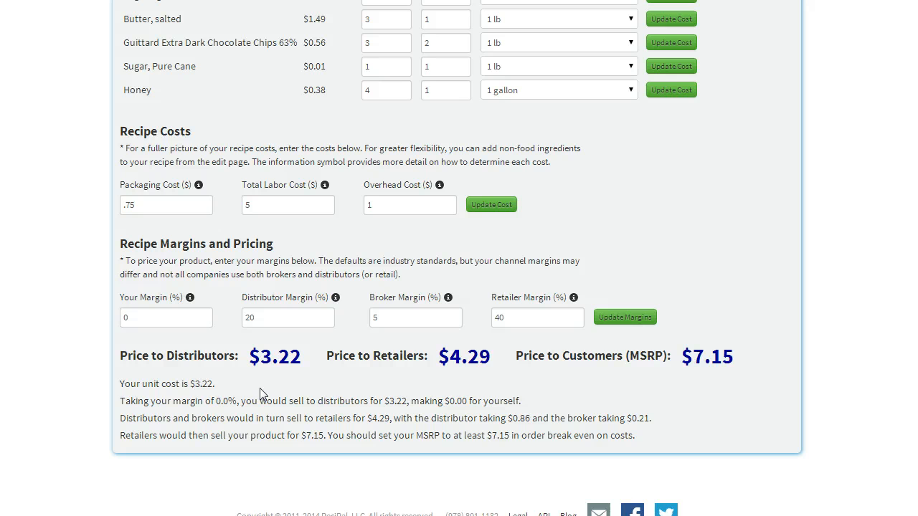
{"action": "left_click", "coordinate": [166, 317]}
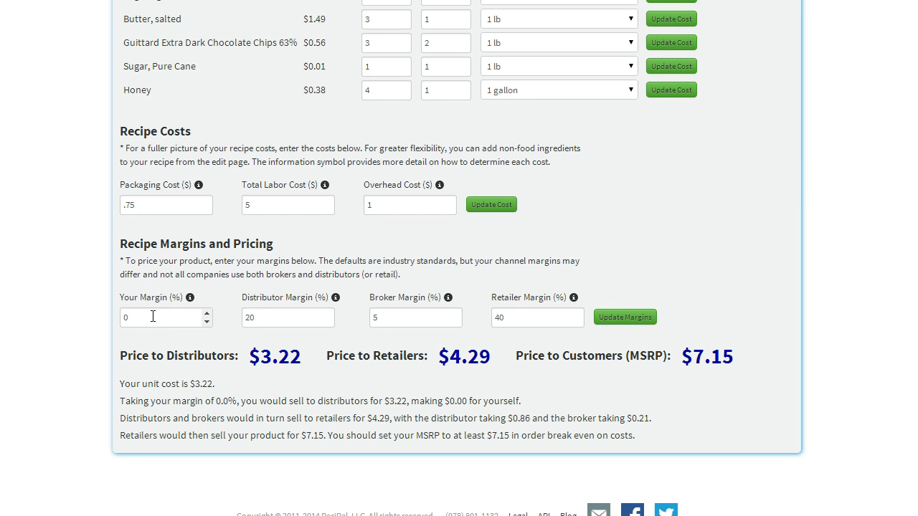
{"action": "left_click", "coordinate": [165, 317]}
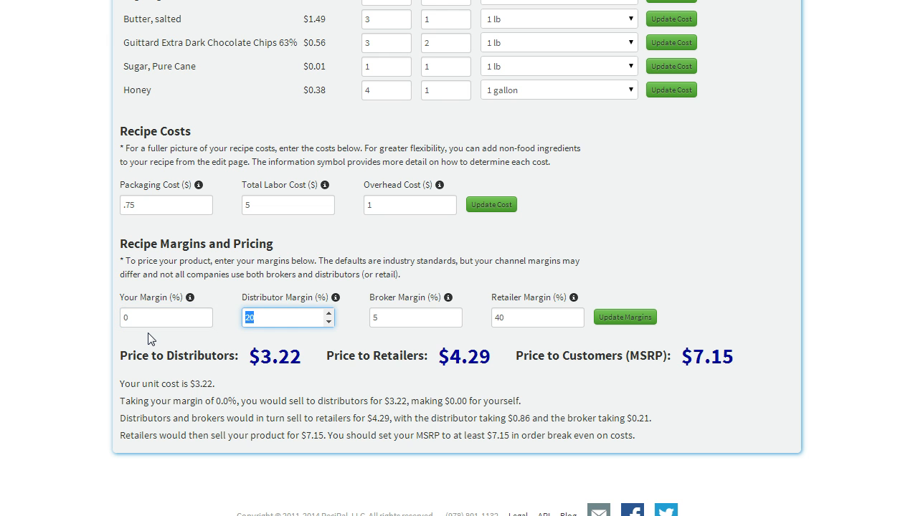
{"action": "left_click", "coordinate": [416, 316]}
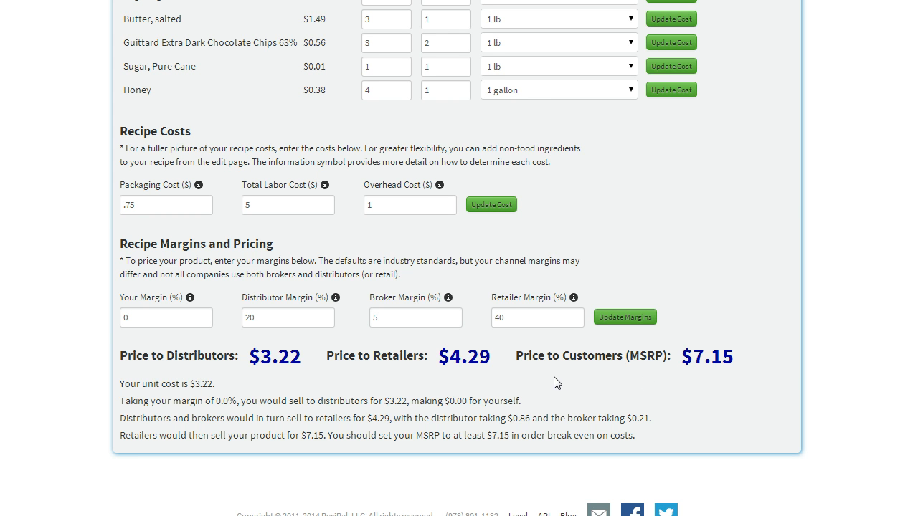
{"action": "left_click", "coordinate": [287, 318]}
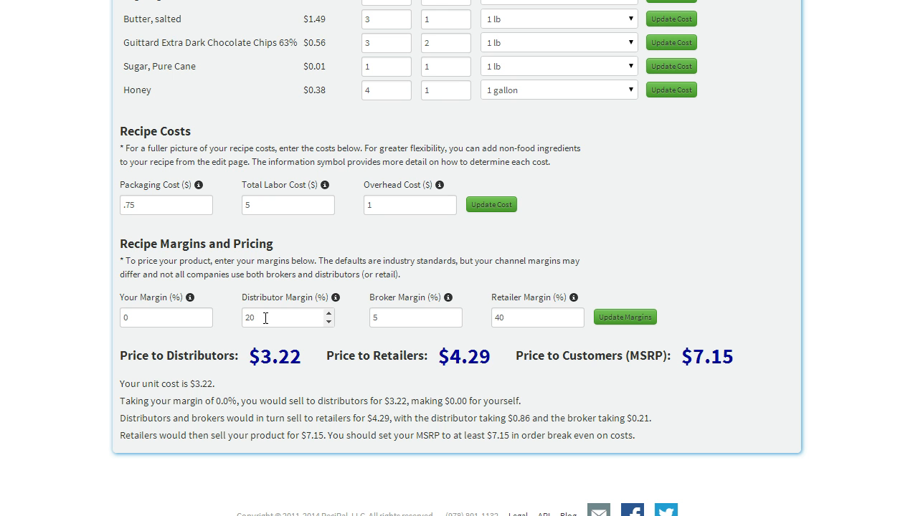
- Set own margin to 30% and distributor, broker and retailer margins to 0, then update margins
{"action": "left_click", "coordinate": [415, 317]}
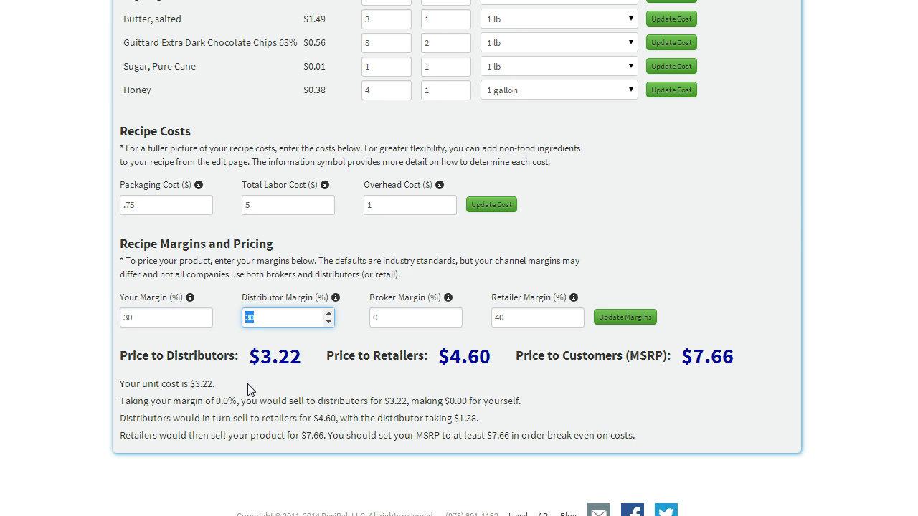
{"action": "left_click", "coordinate": [624, 317]}
{"action": "type", "text": "0"}
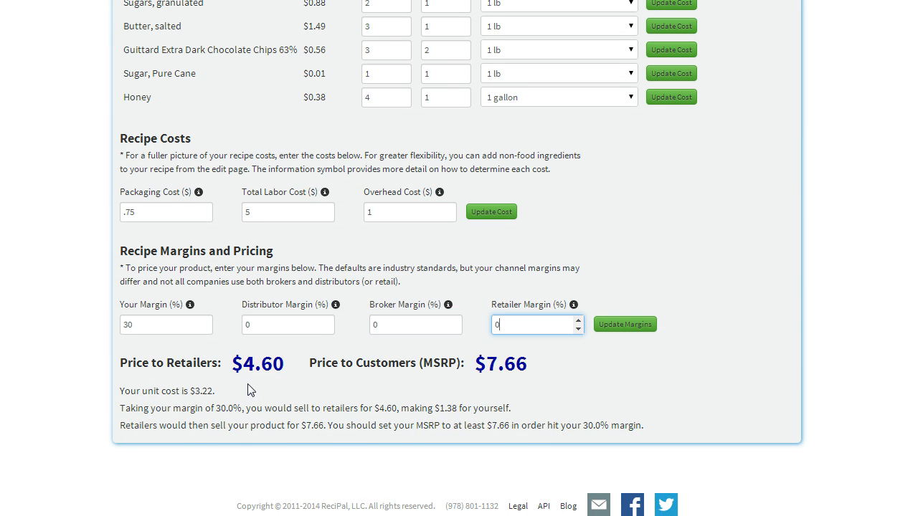
{"action": "left_click", "coordinate": [624, 324]}
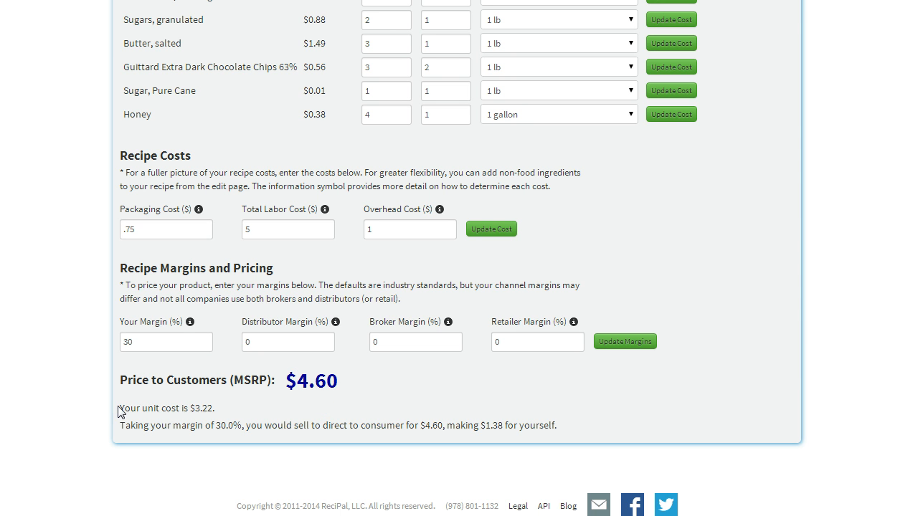
{"action": "left_click_drag", "start_coordinate": [120, 408], "coordinate": [558, 425]}
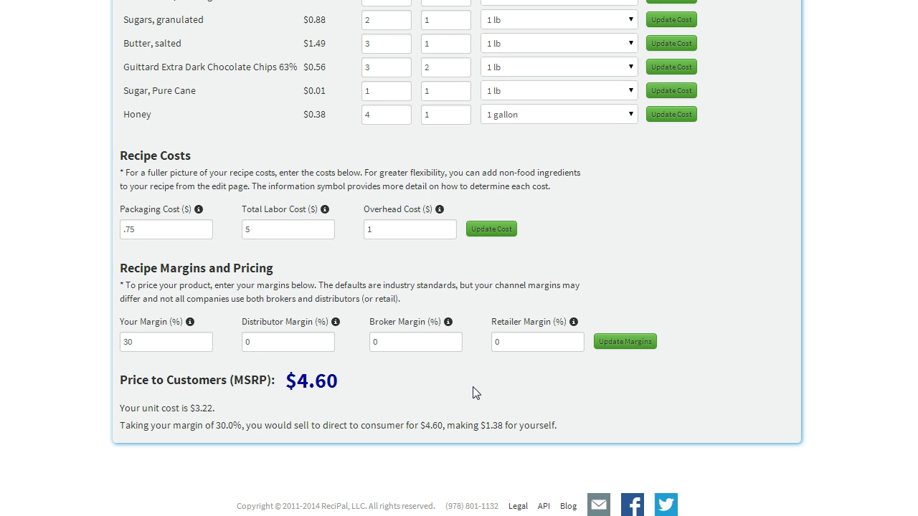
{"action": "mouse_move", "coordinate": [366, 392]}
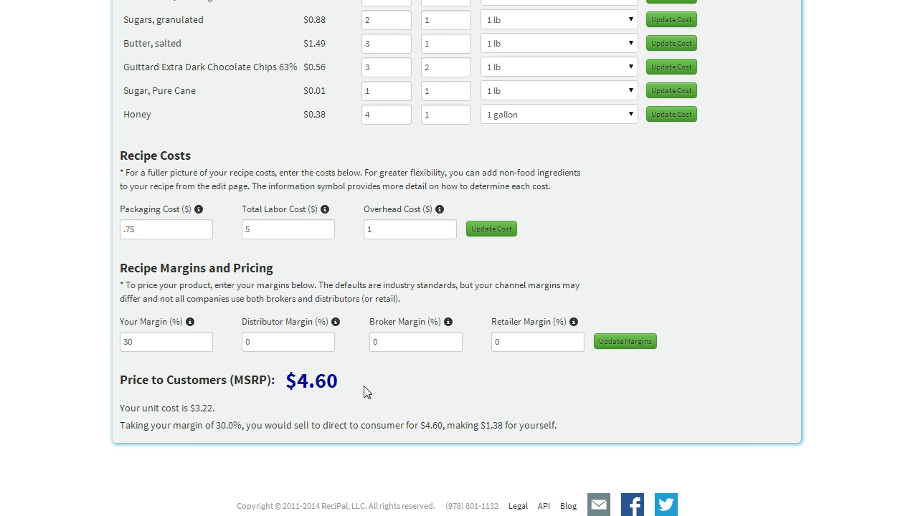
{"action": "mouse_move", "coordinate": [351, 389]}
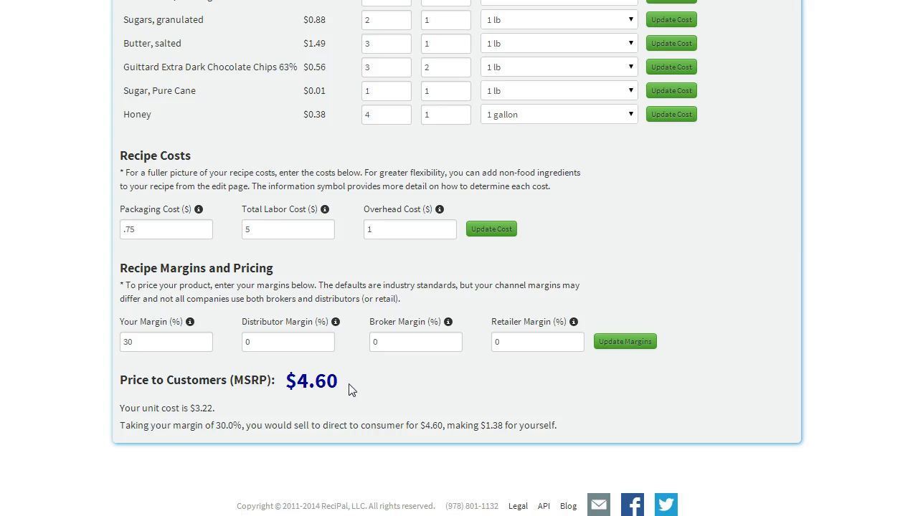
{"action": "mouse_move", "coordinate": [381, 388]}
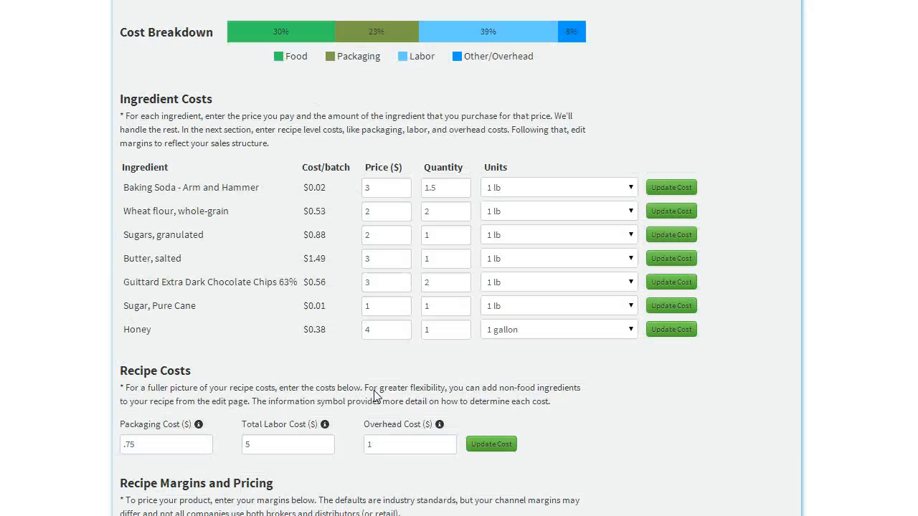
{"action": "scroll", "scroll_direction": "up", "scroll_amount": 3}
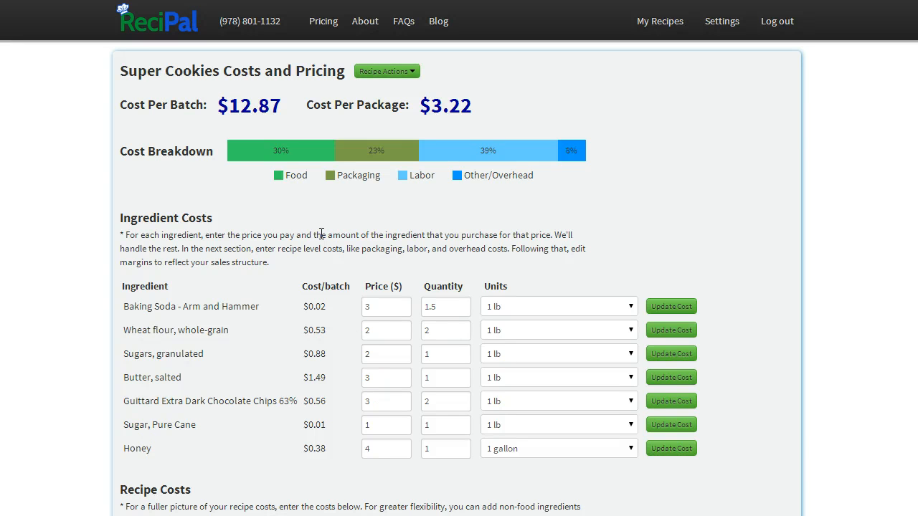